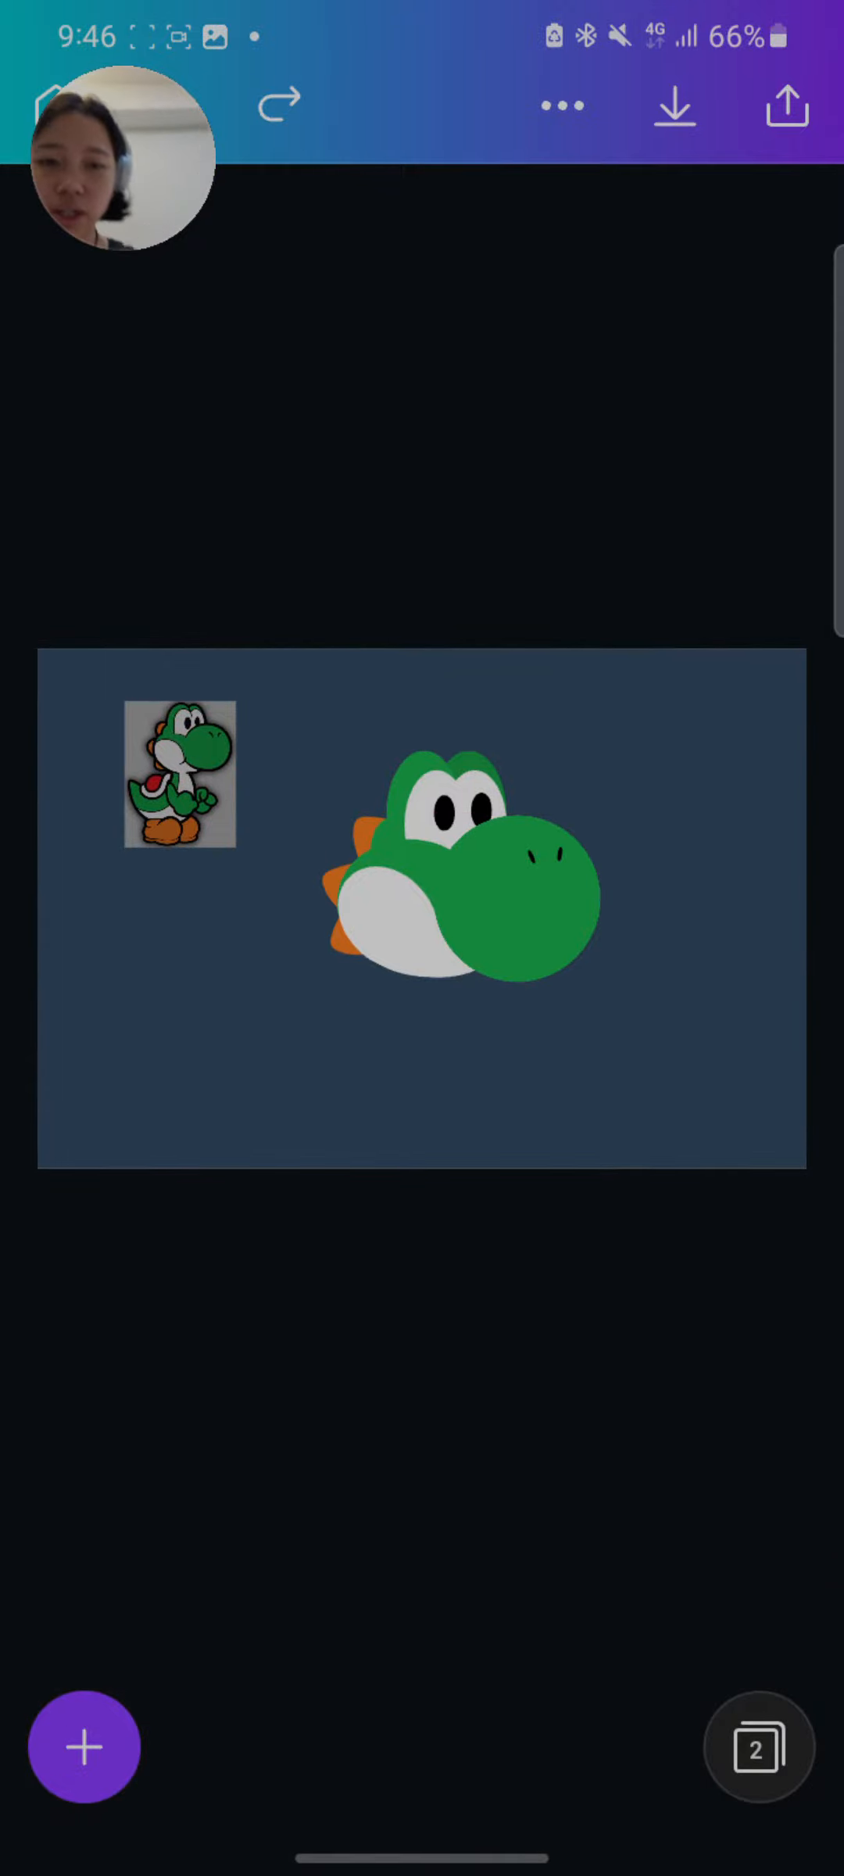
Show the Layers panel listing the design's Yoshi image and head graphic
left_click(478, 897)
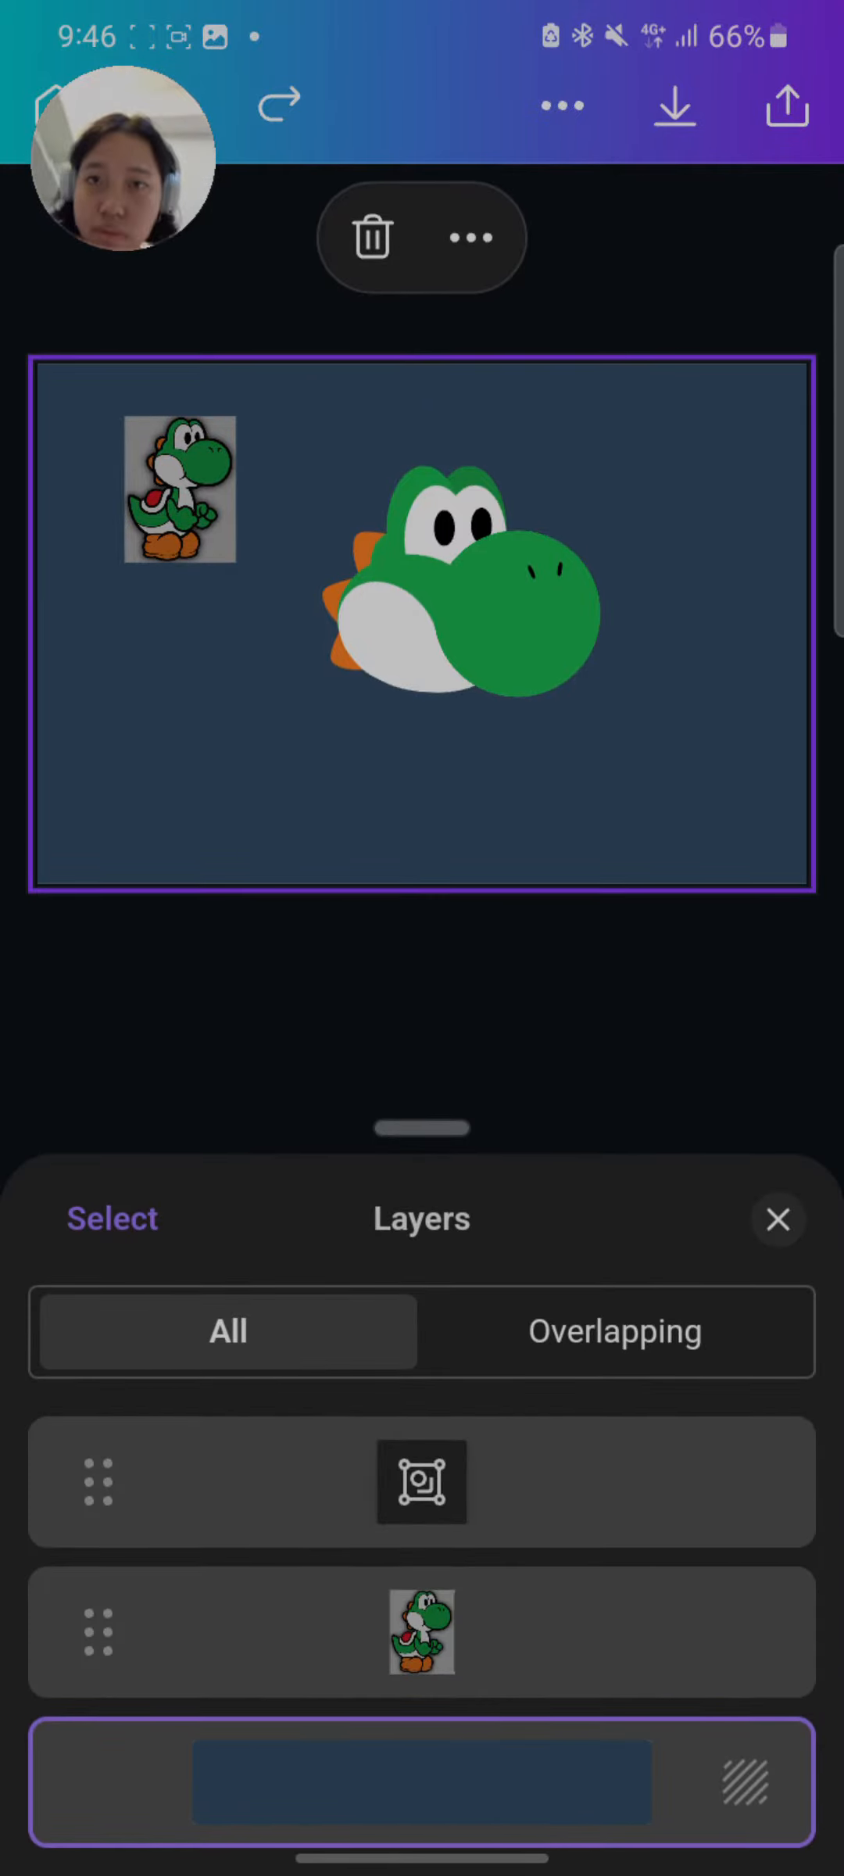
Compare overlapping and all layers, then ungroup the shape-built Yoshi head into its circles, ovals and triangle
left_click(614, 1332)
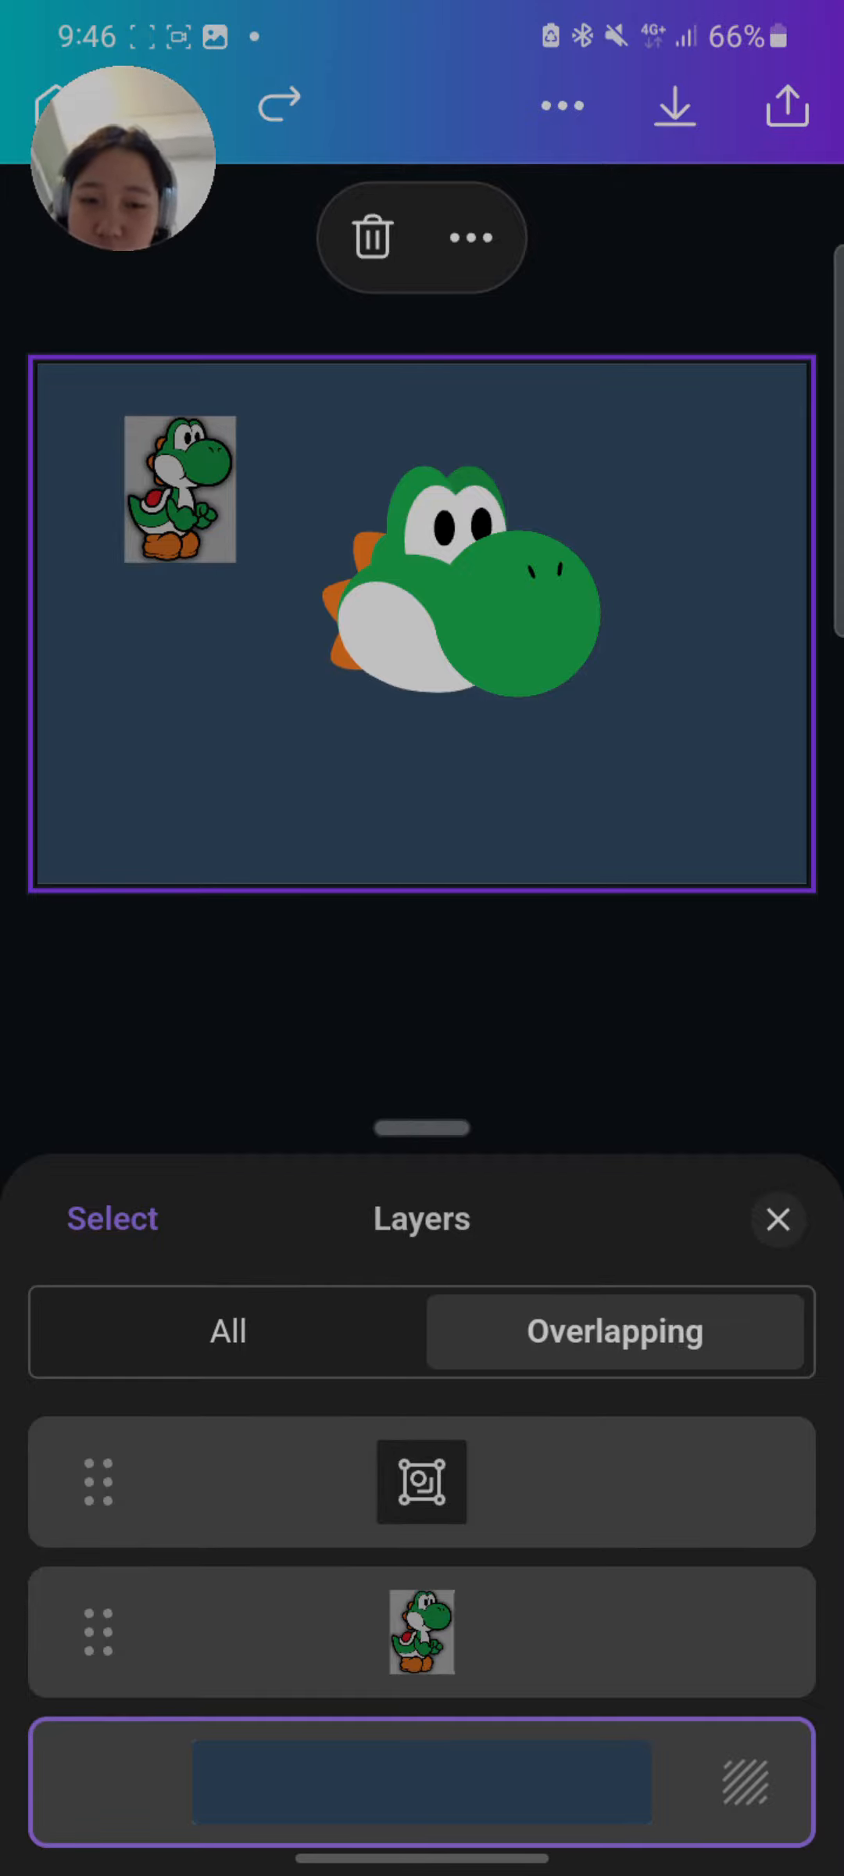
left_click(226, 1332)
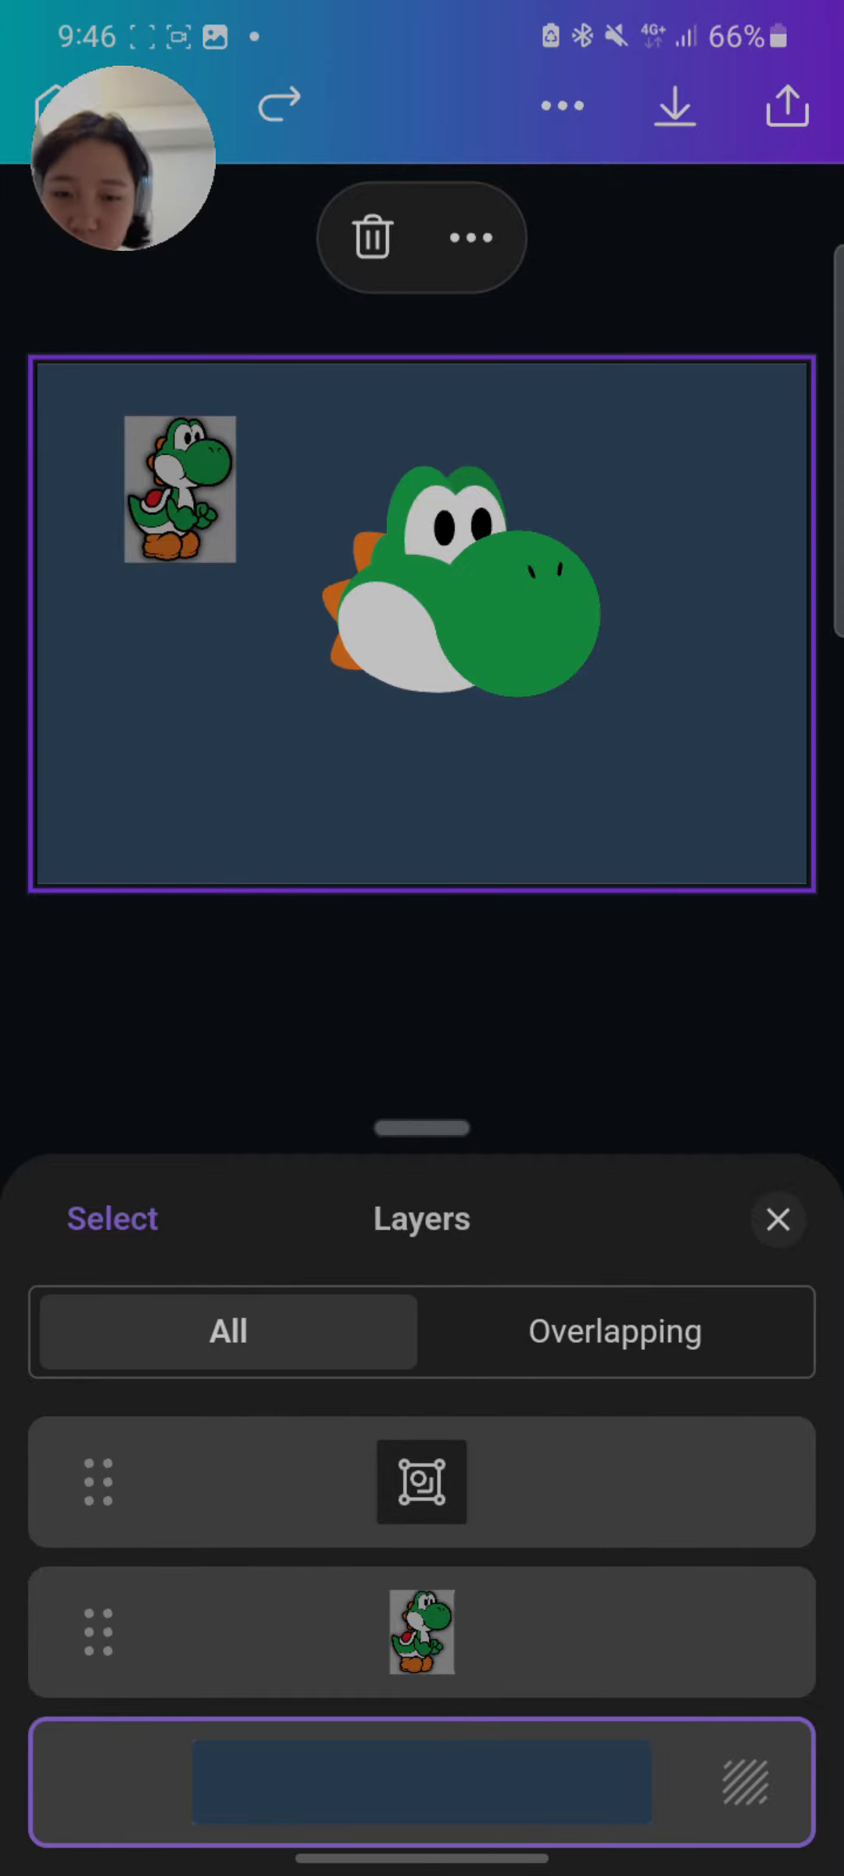
left_click(421, 1480)
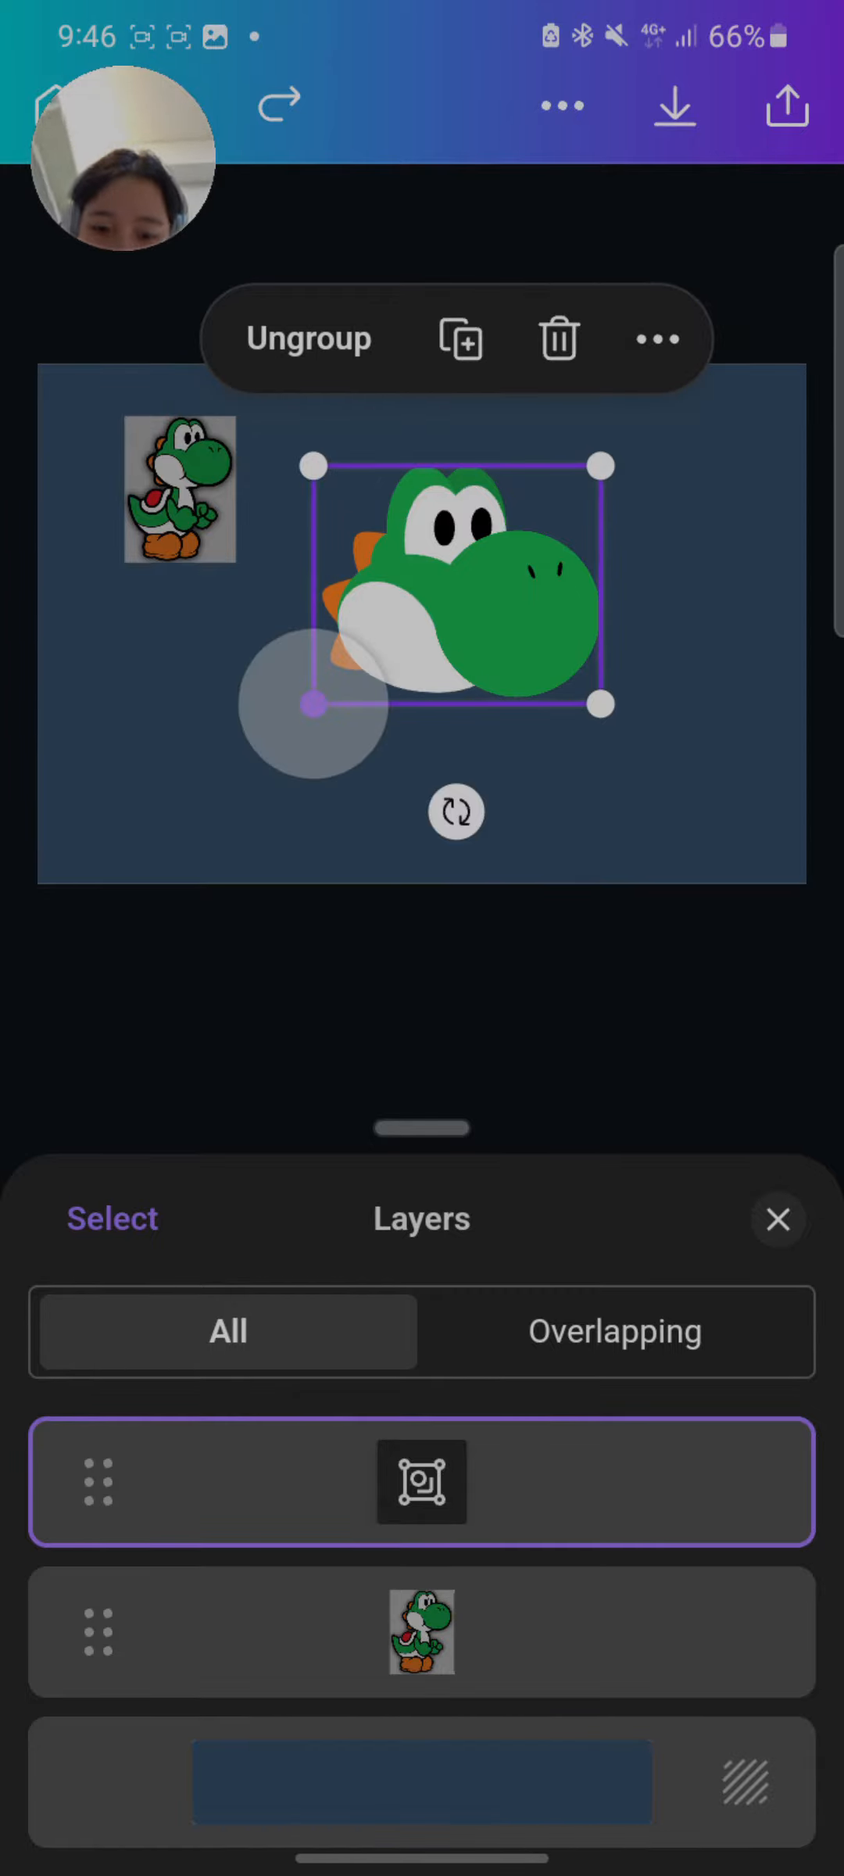
left_click(306, 340)
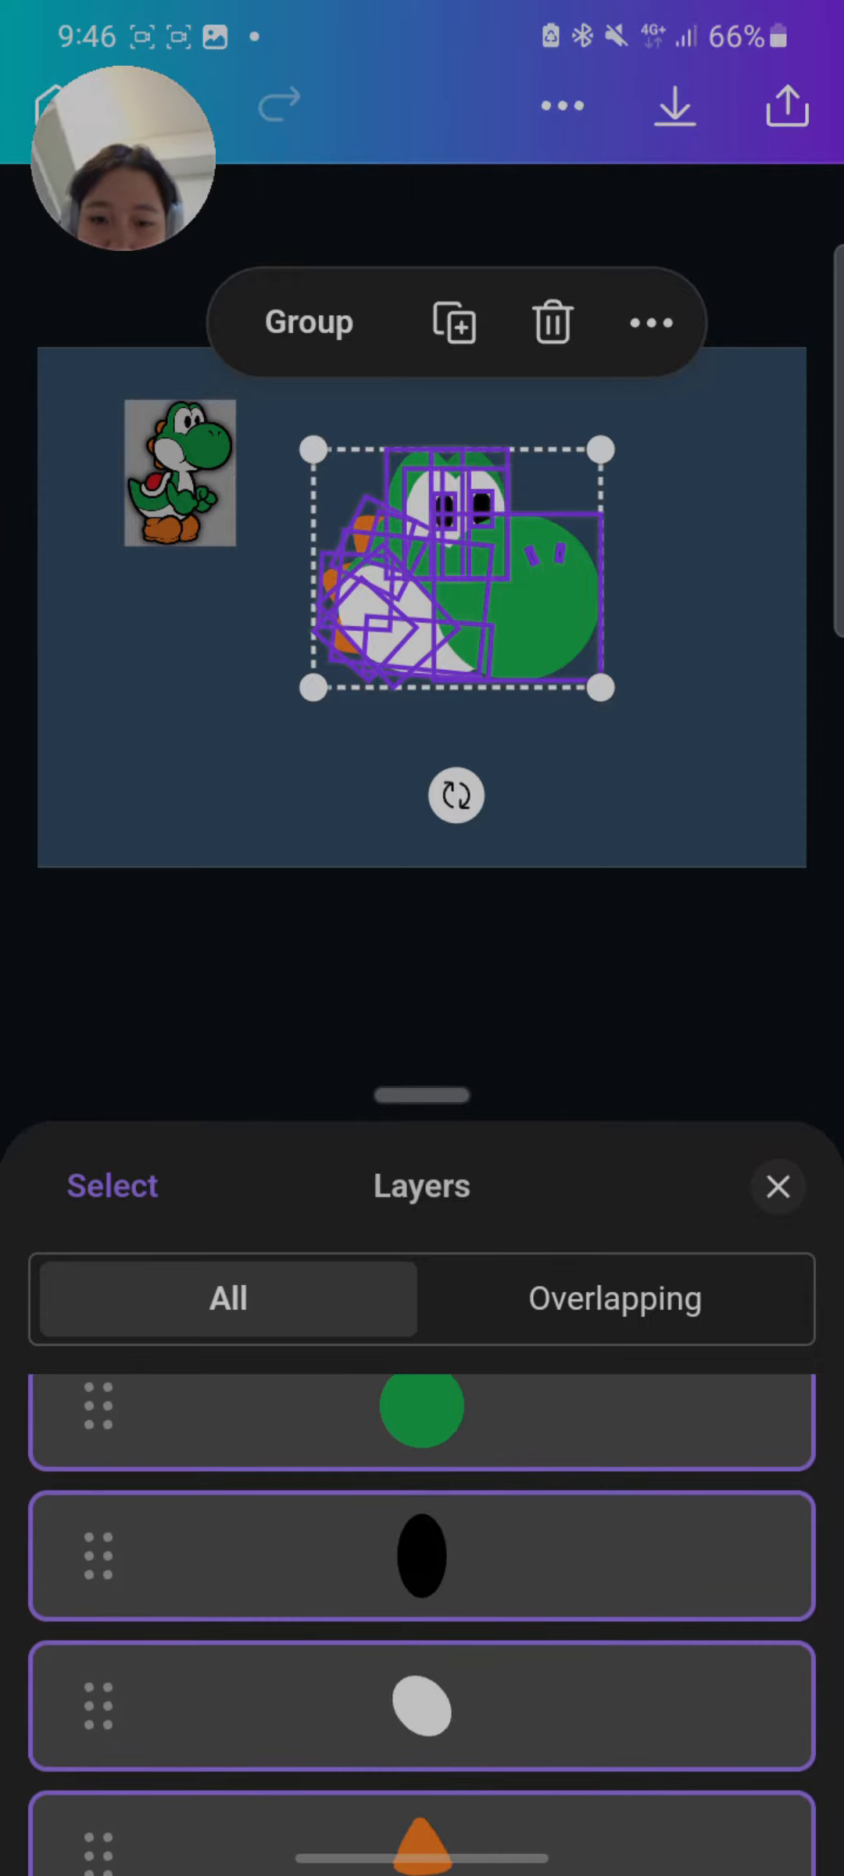
Review the head's individual shape layers, keep them as one grouped head, and return to the canvas
scroll("down", 3)
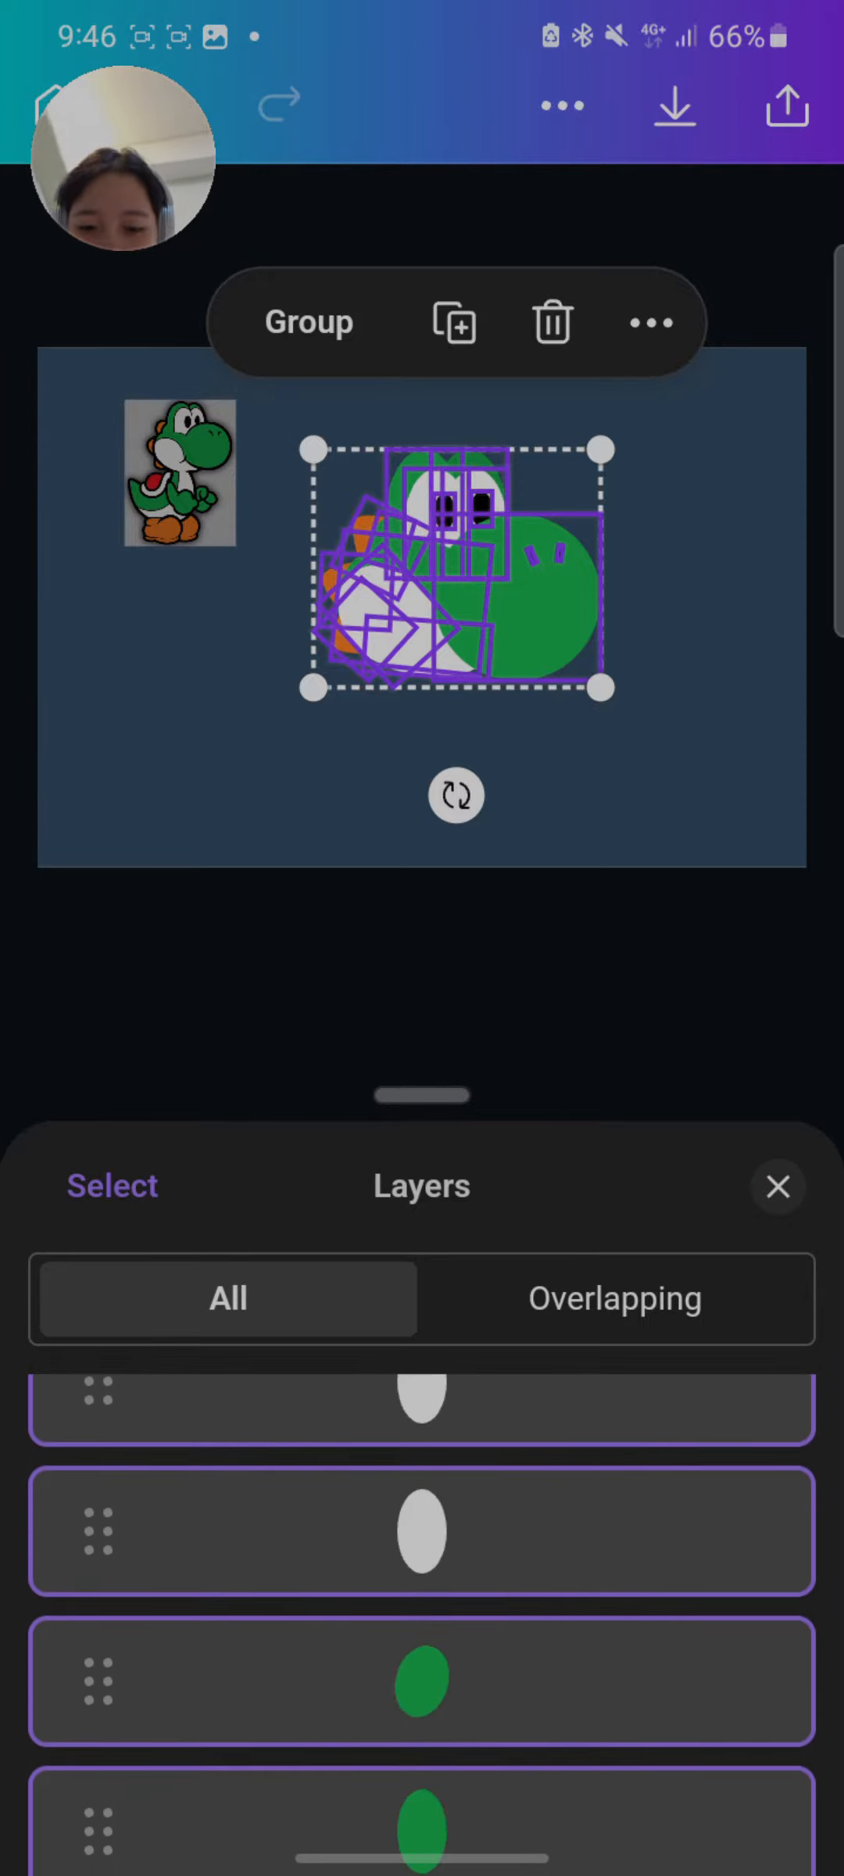
scroll("down", 3)
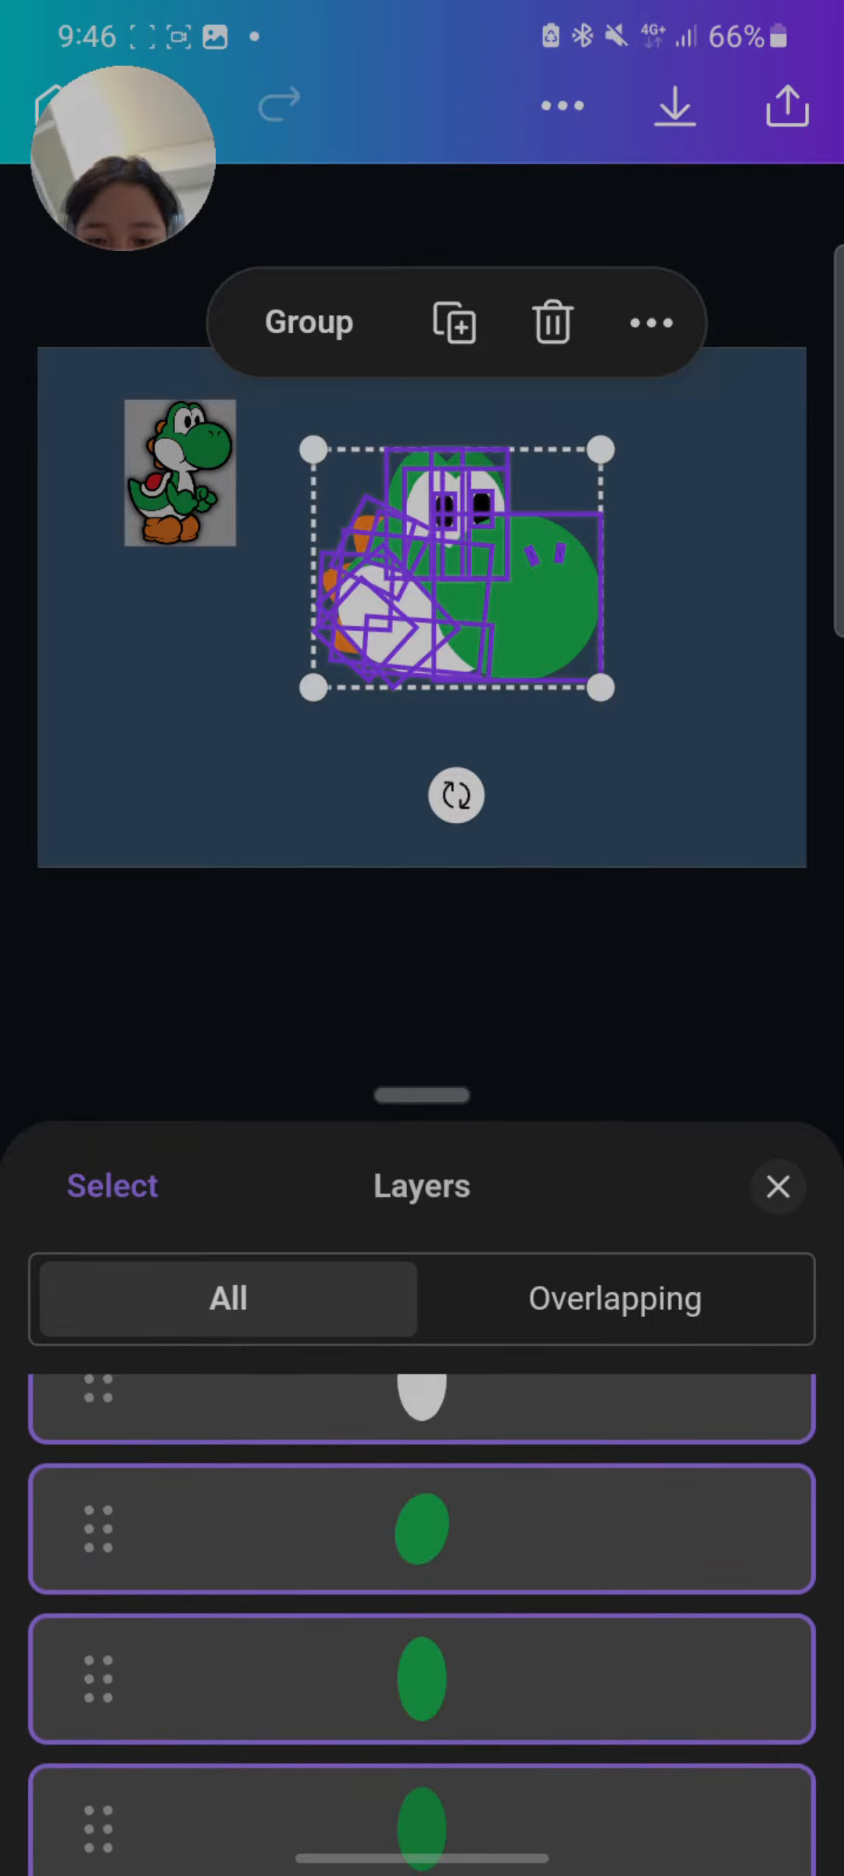
scroll("down", 3)
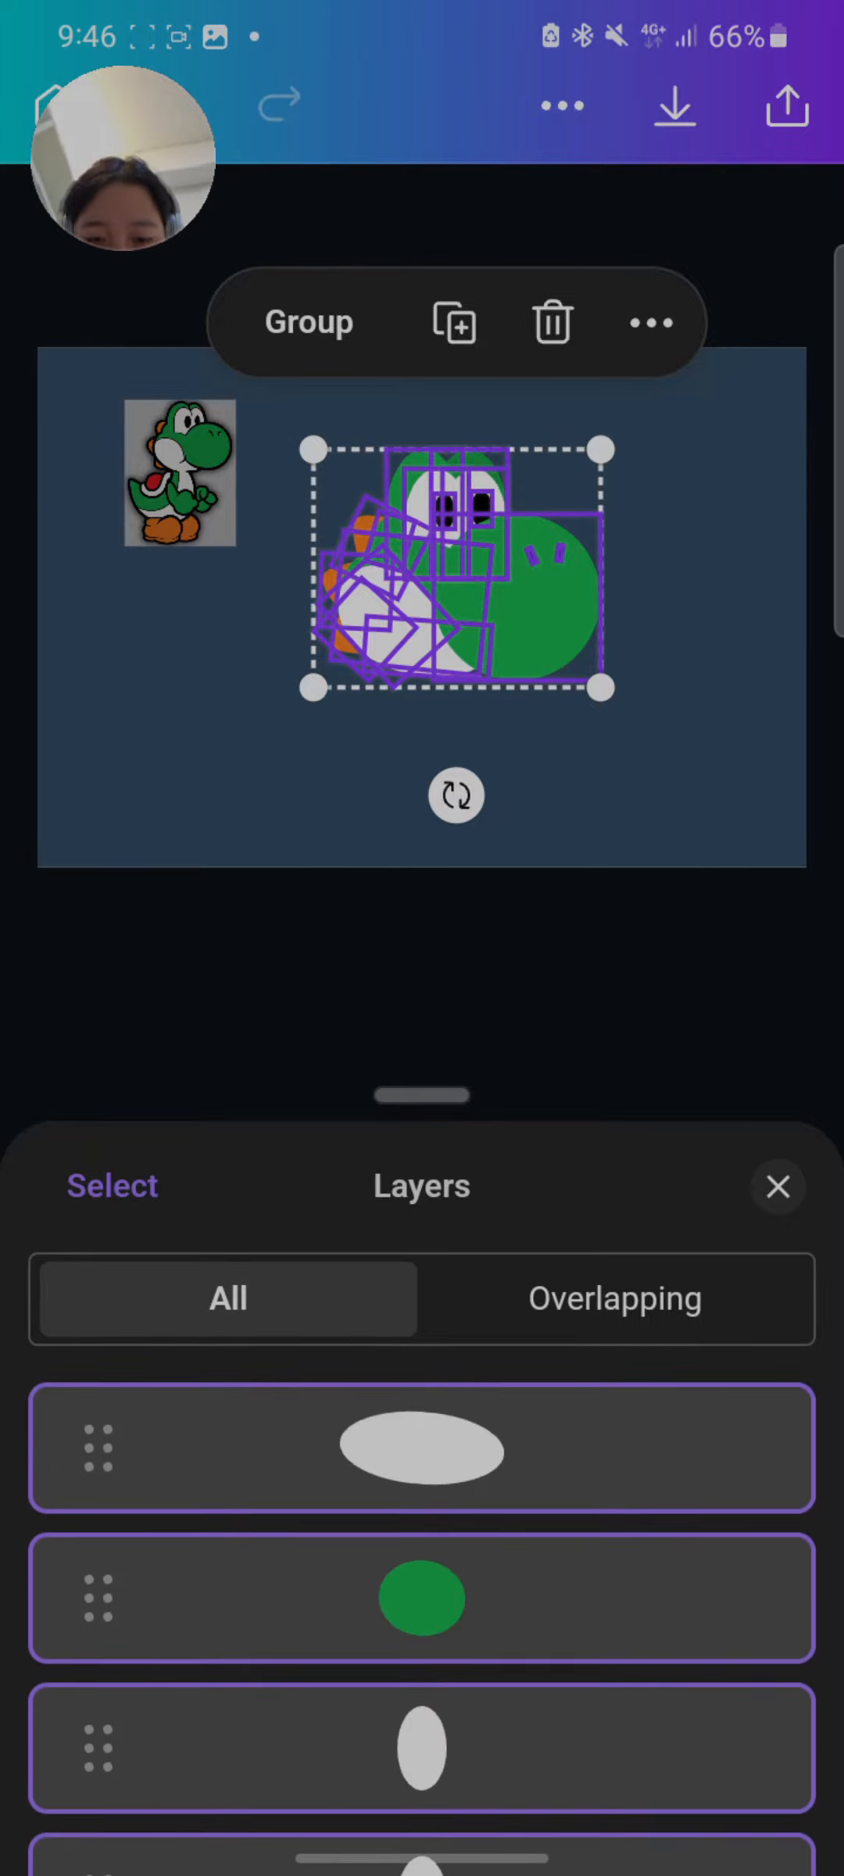
scroll("down", 3)
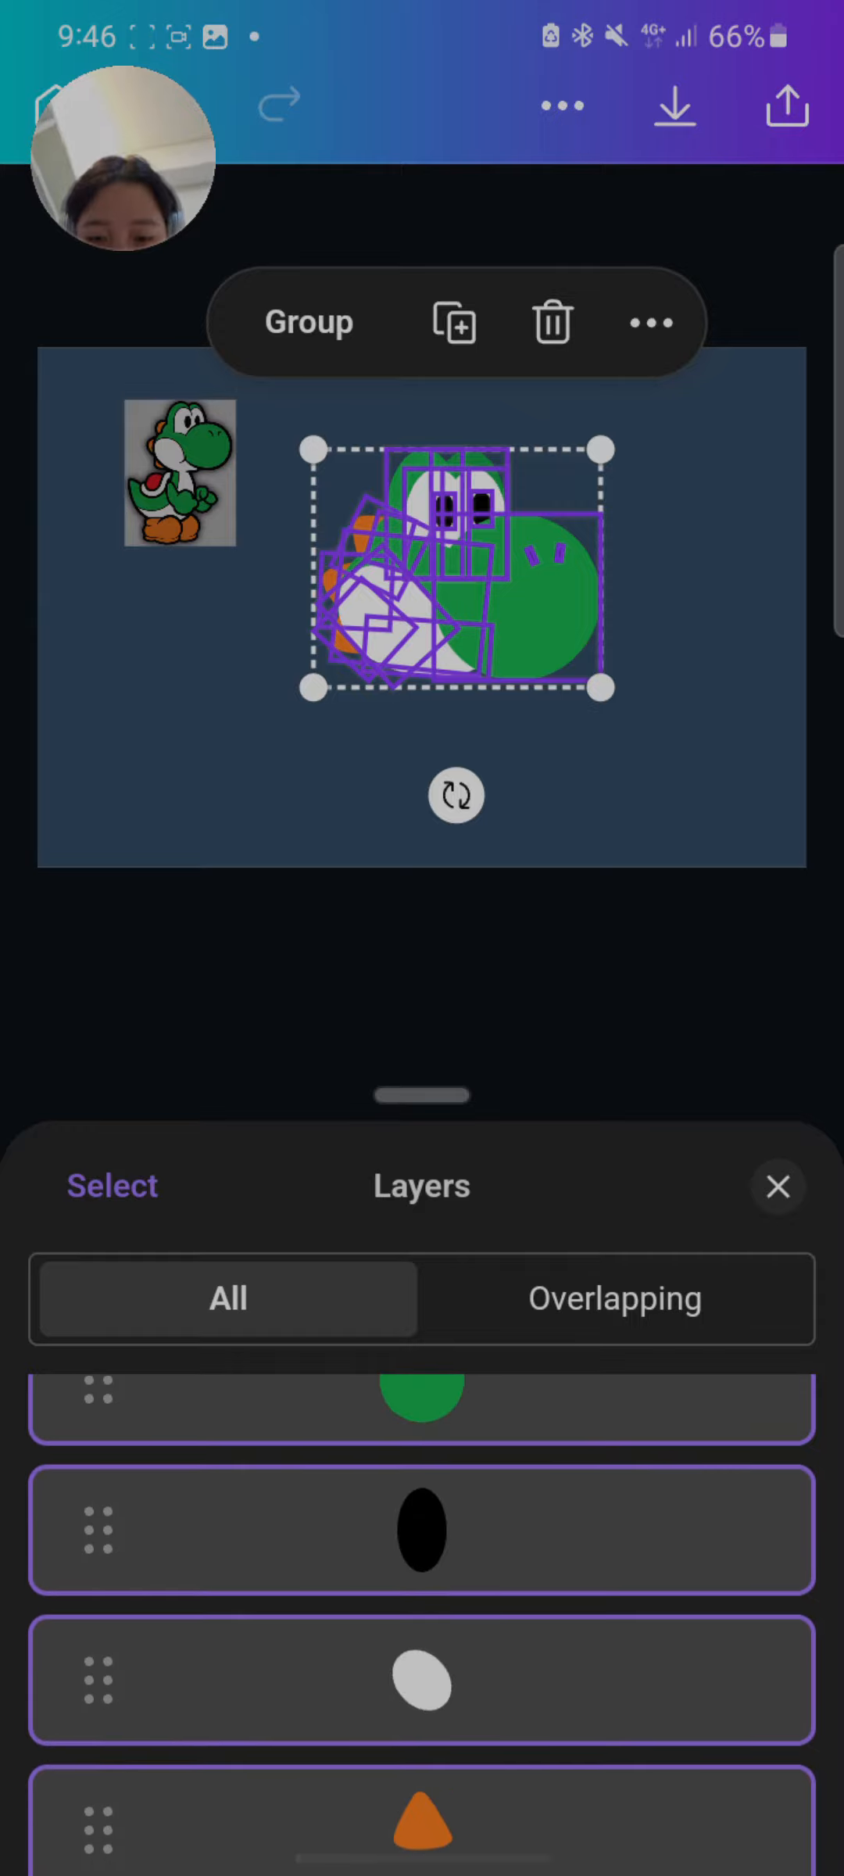
scroll("down", 3)
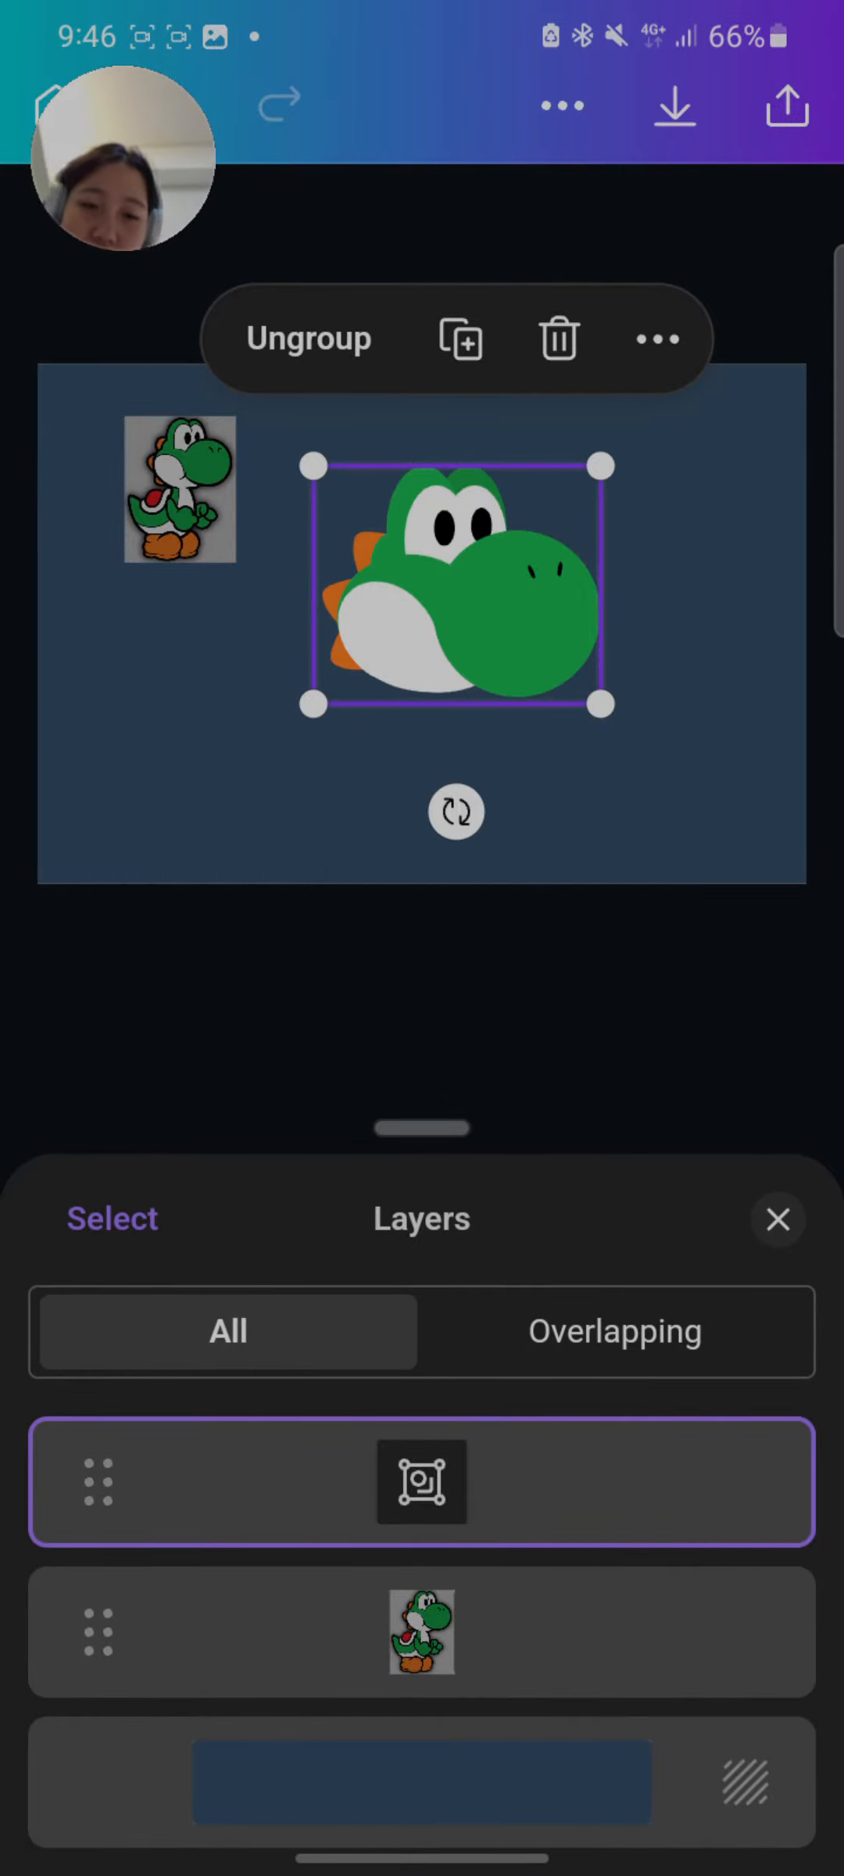
left_click(777, 1219)
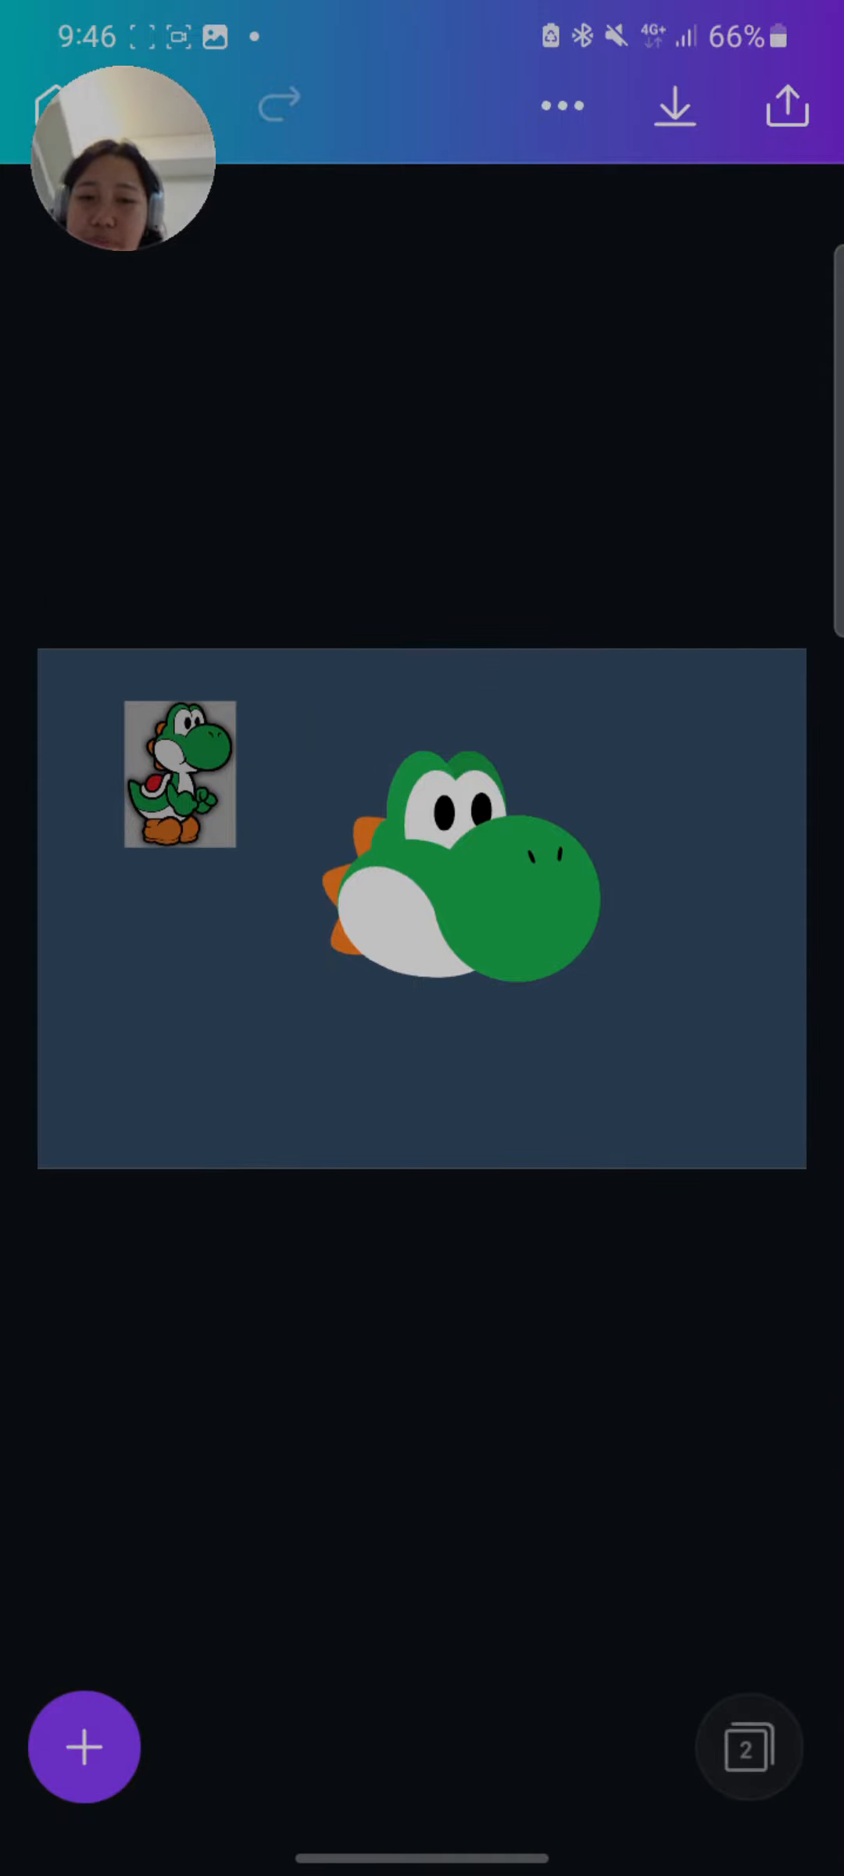